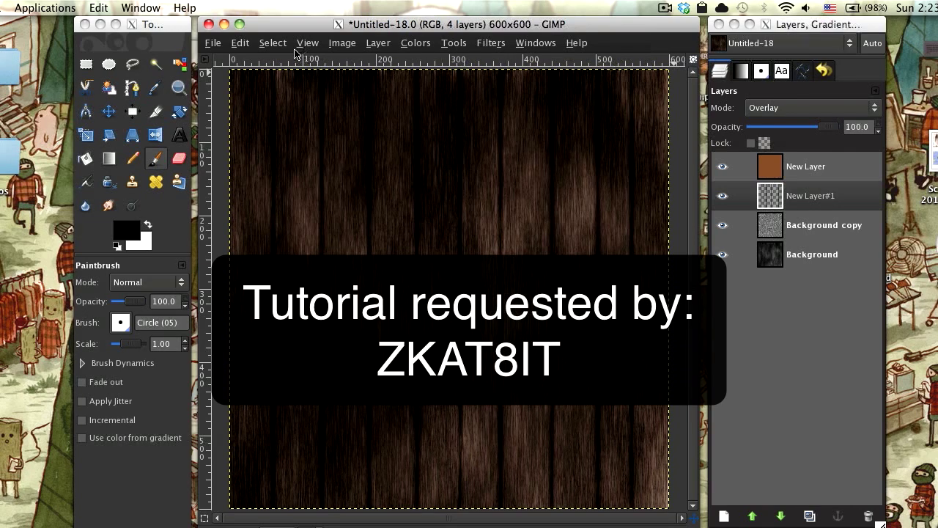
Start a new image from File > New, keeping 600×600 pixels
left_click(213, 43)
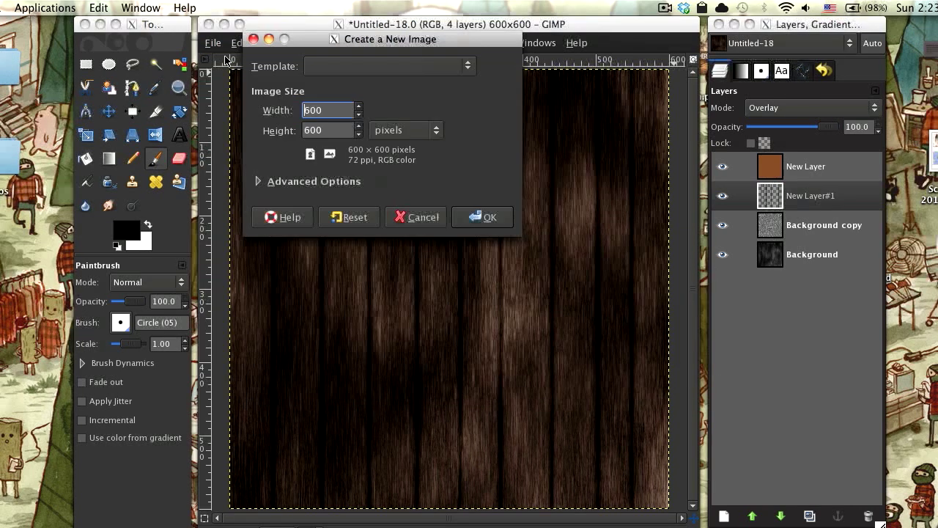
mouse_move(331, 110)
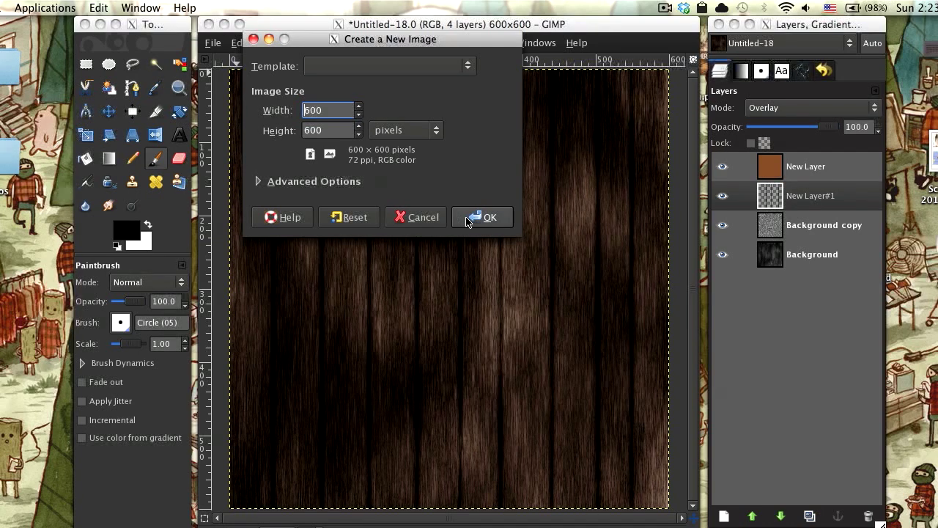
Create the 600×600 image, render plasma clouds, and desaturate them to grey
left_click(483, 217)
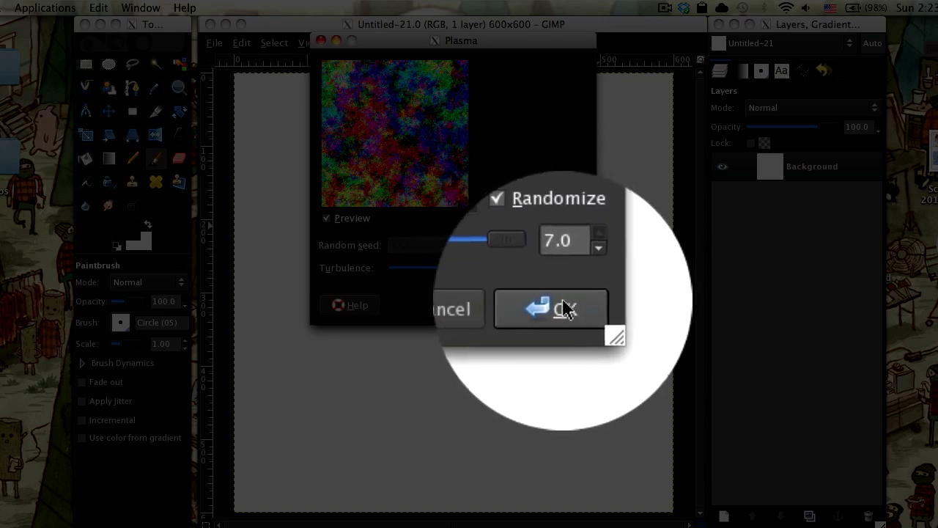
left_click(565, 308)
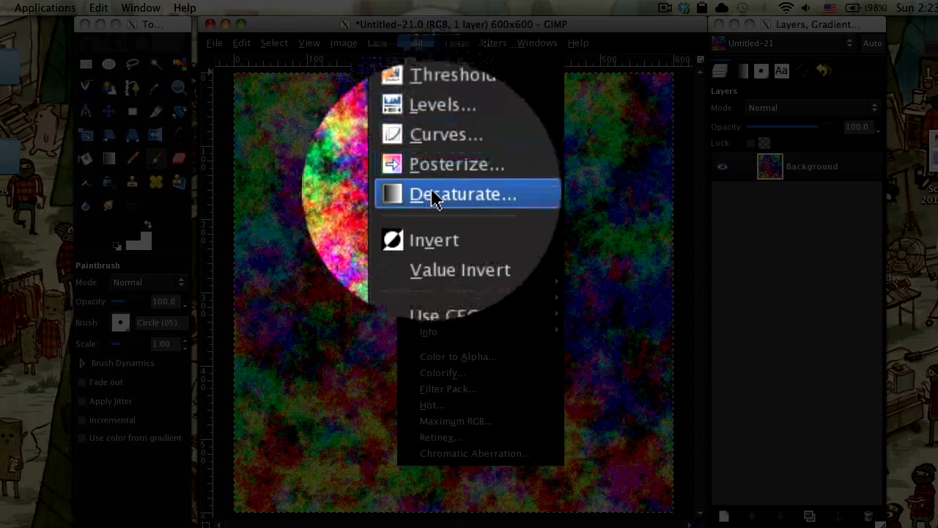
left_click(465, 194)
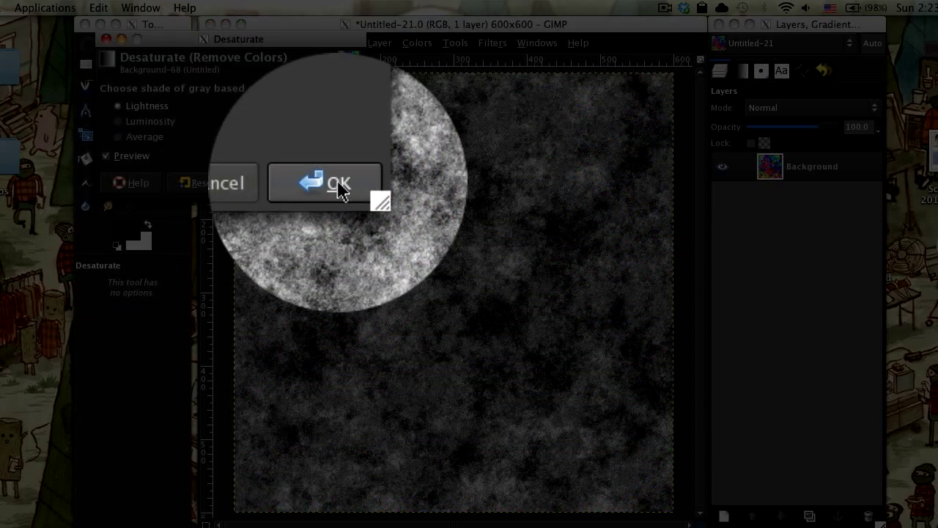
left_click(338, 182)
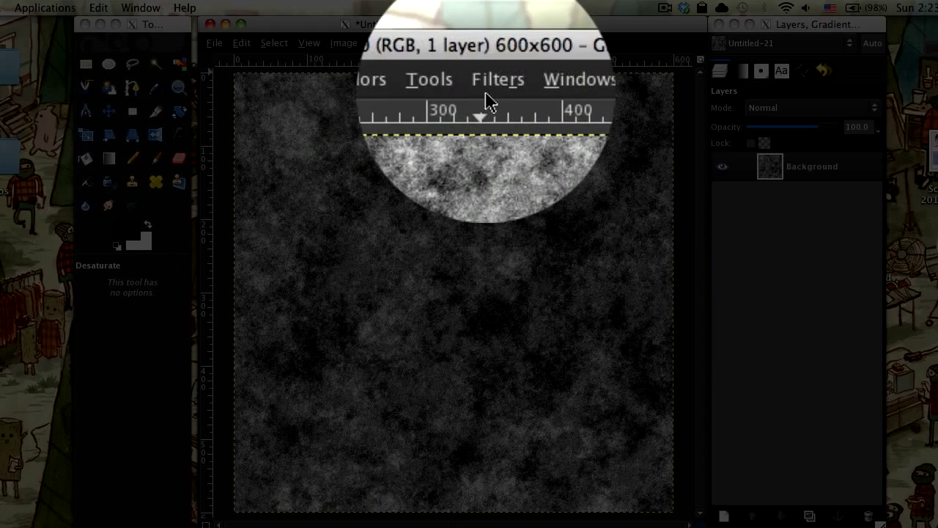
Apply a linear motion blur of length 84 at 270 degrees for vertical streaks
left_click(492, 42)
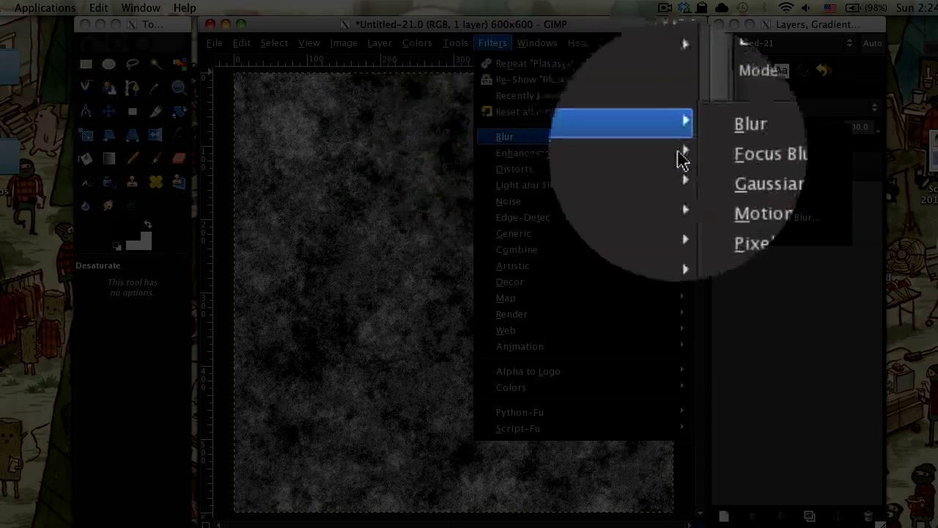
left_click(763, 213)
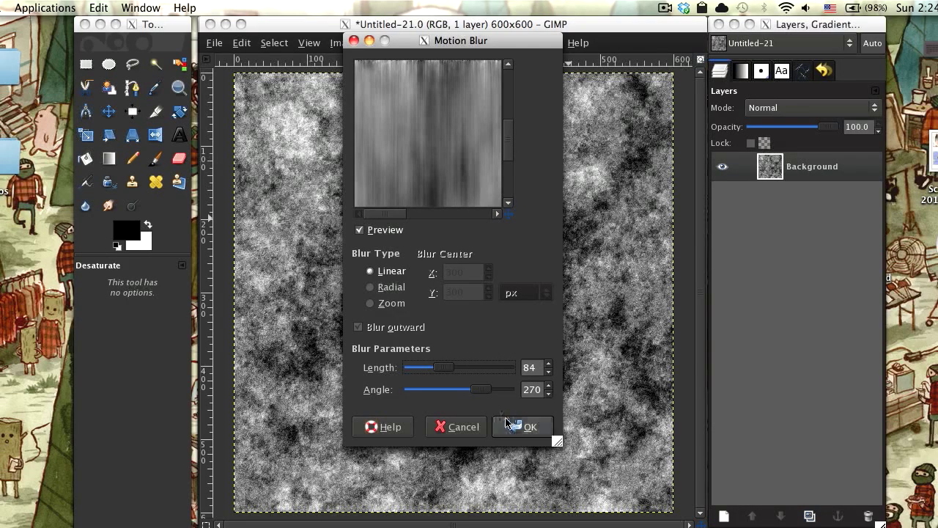
left_click(523, 427)
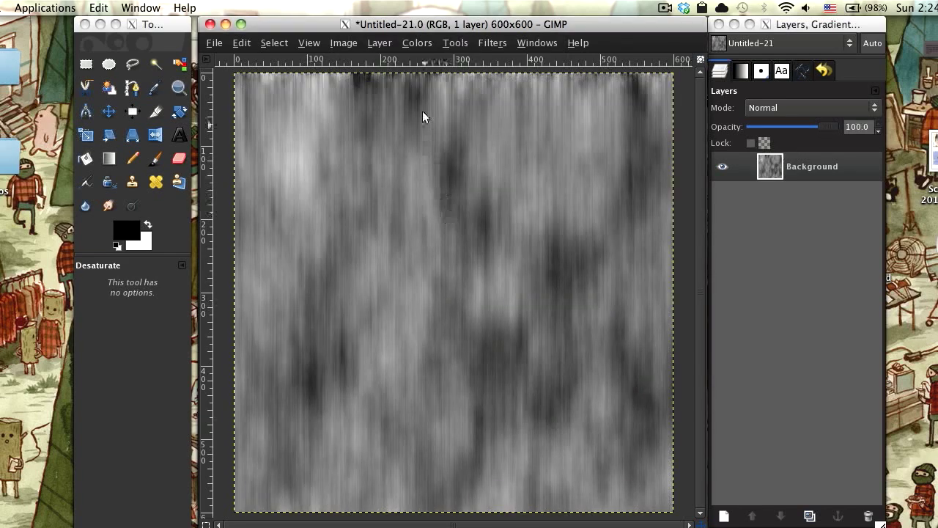
Darken the texture by pulling the Value curve's midtones downward in Curves
left_click(416, 41)
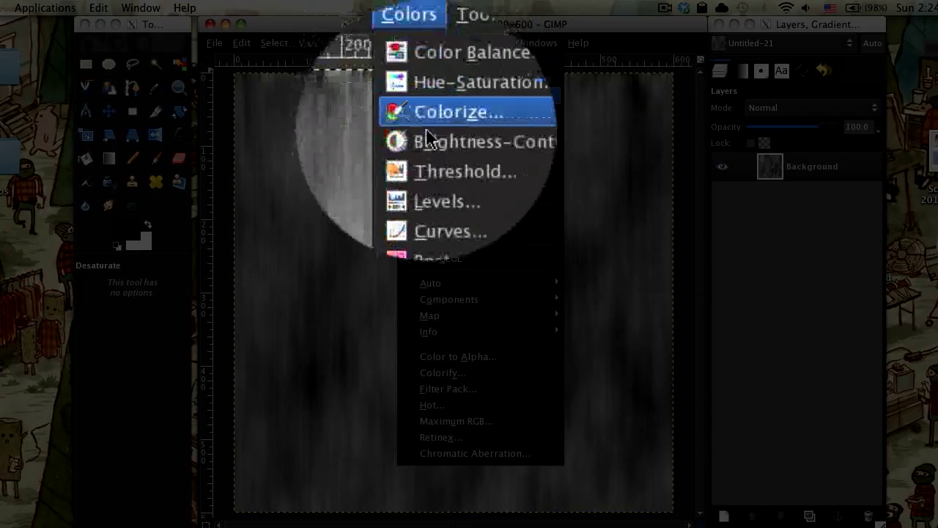
left_click(448, 231)
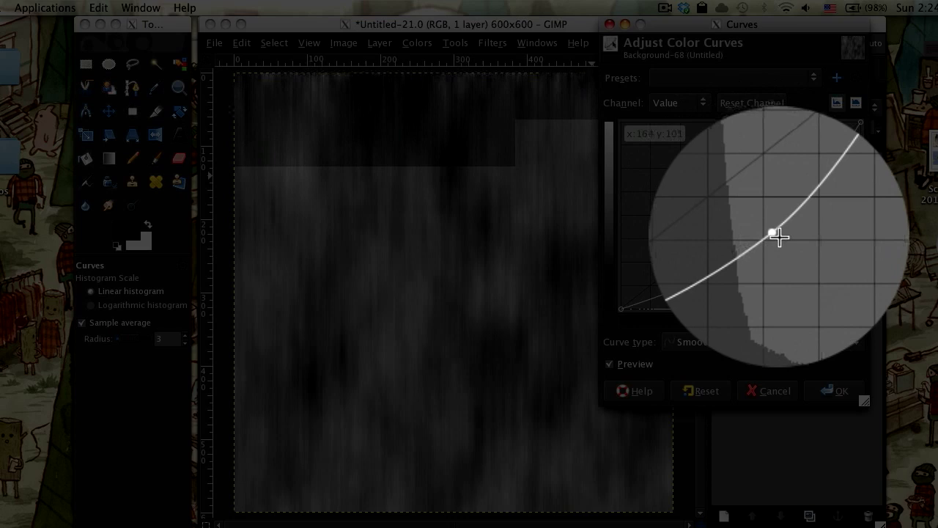
left_click_drag(773, 233, 784, 242)
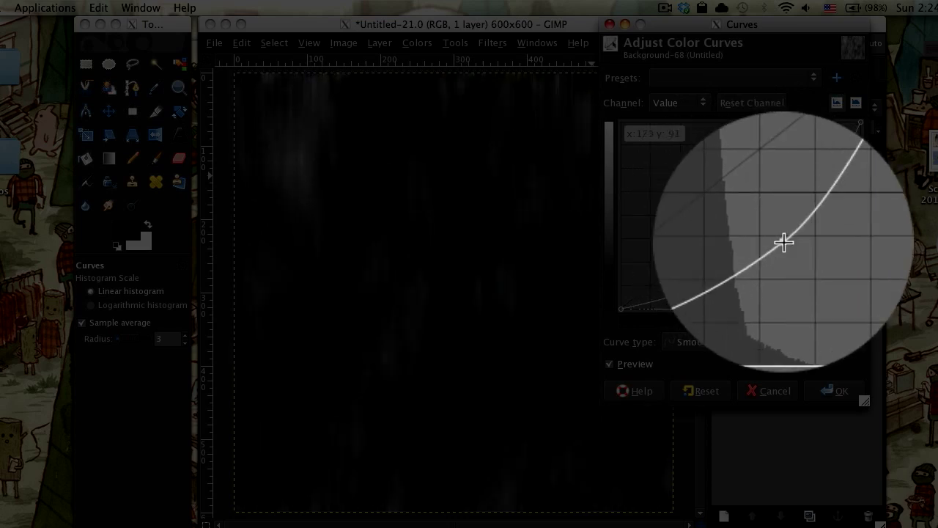
left_click_drag(784, 242, 790, 247)
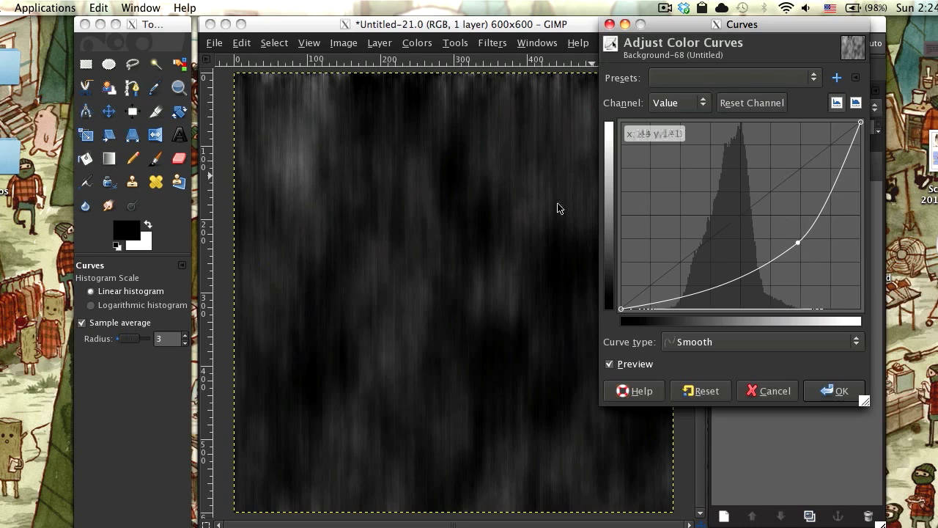
mouse_move(854, 260)
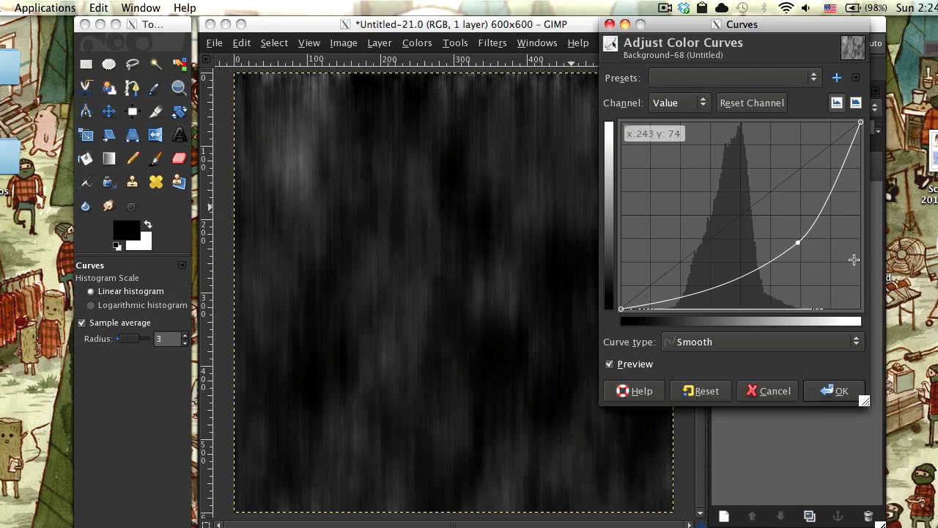
left_click_drag(797, 242, 801, 239)
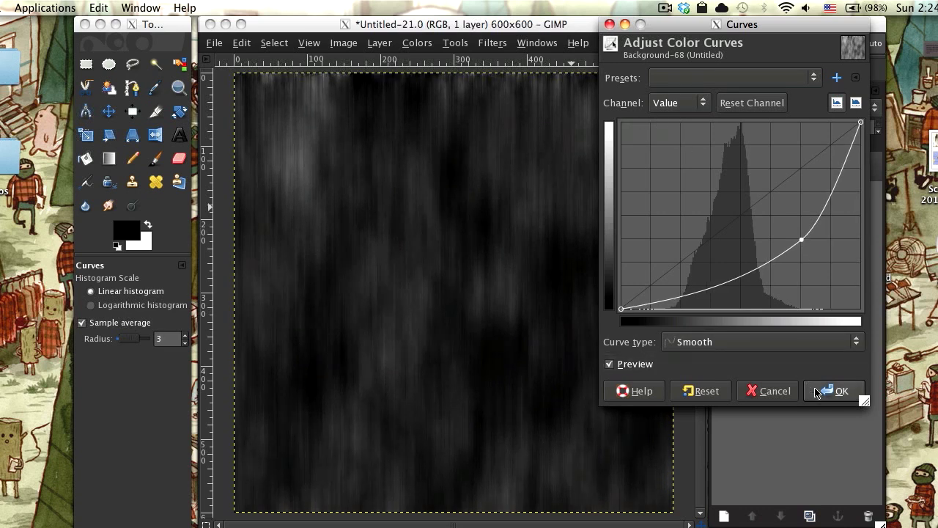
left_click(841, 390)
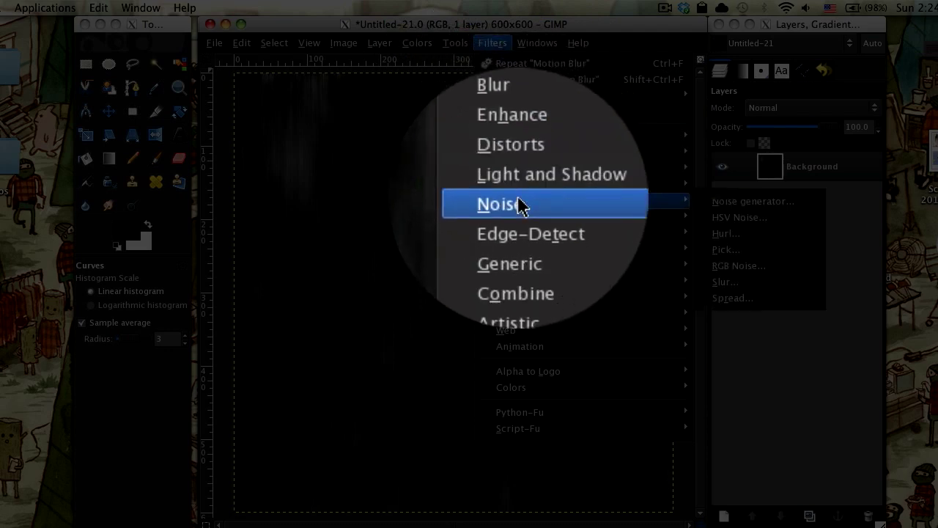
Add HSV noise (holdness 8, hue 180, saturation 255, value 255) as fine speckles
left_click(739, 217)
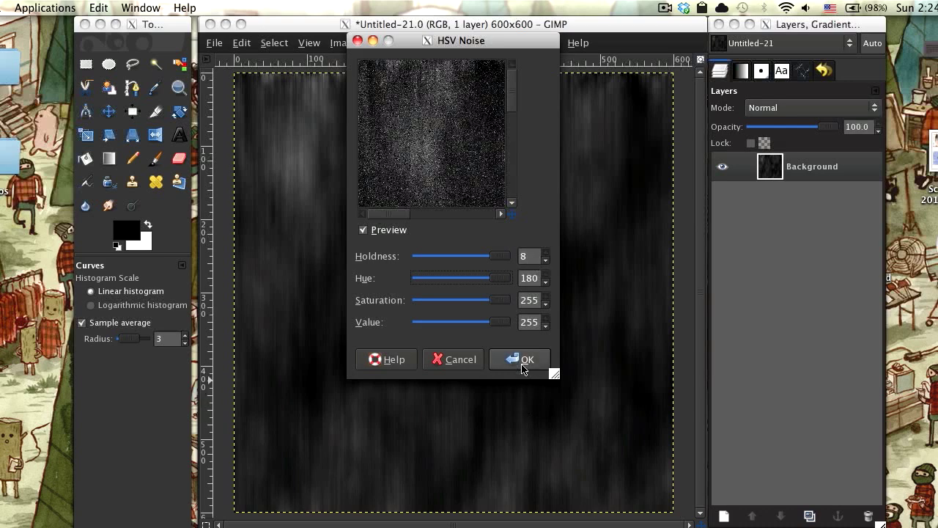
left_click(519, 359)
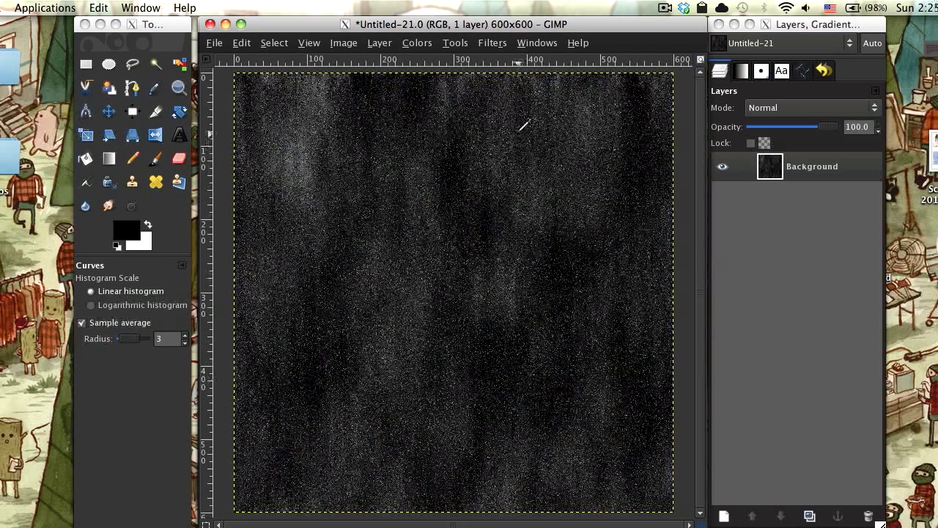
left_click(492, 42)
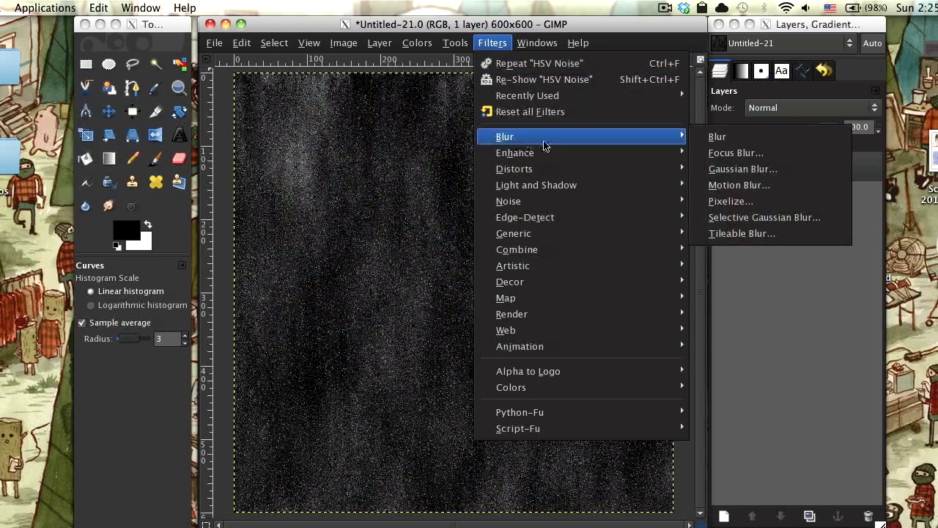
Apply a second vertical motion blur with the length shortened to 35
left_click(739, 185)
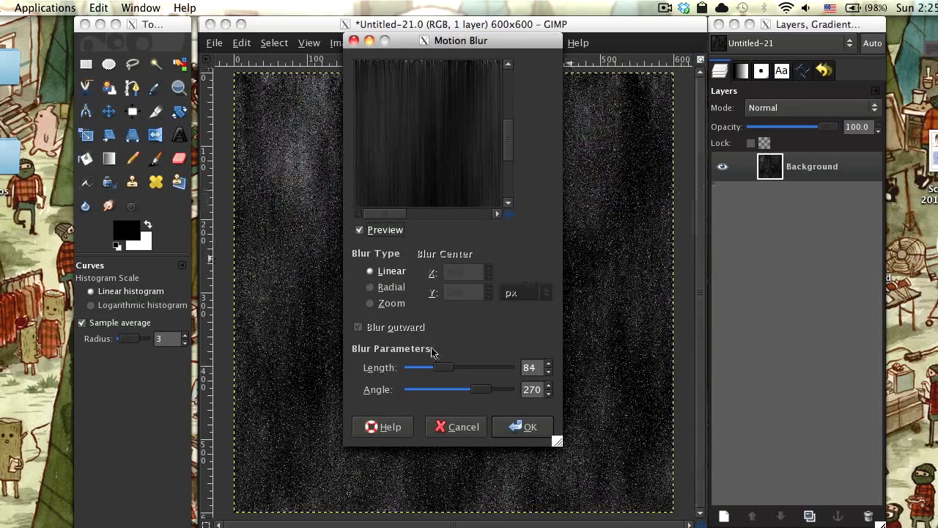
left_click_drag(444, 366, 418, 366)
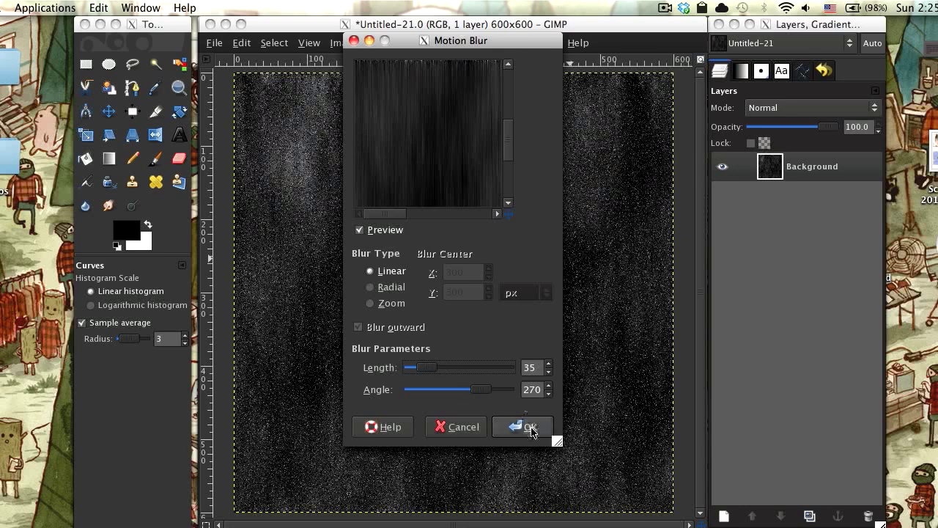
left_click(522, 426)
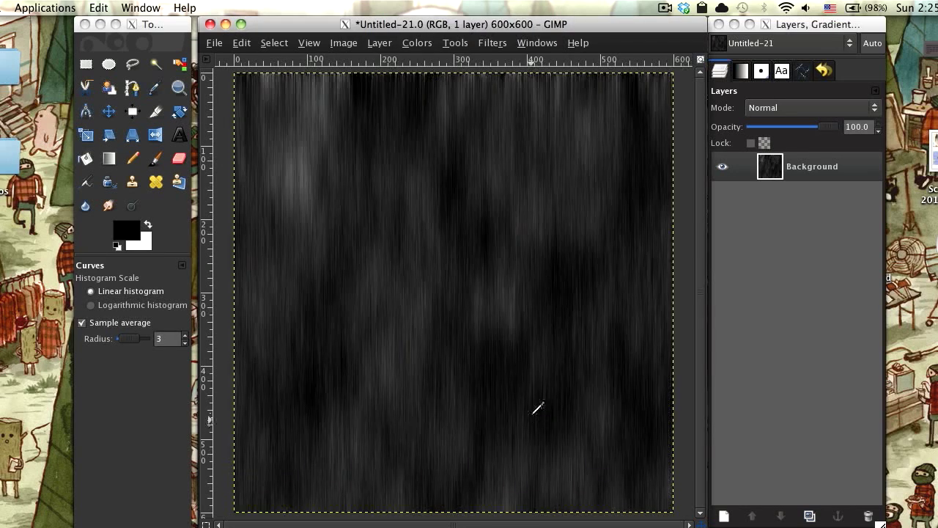
mouse_move(818, 477)
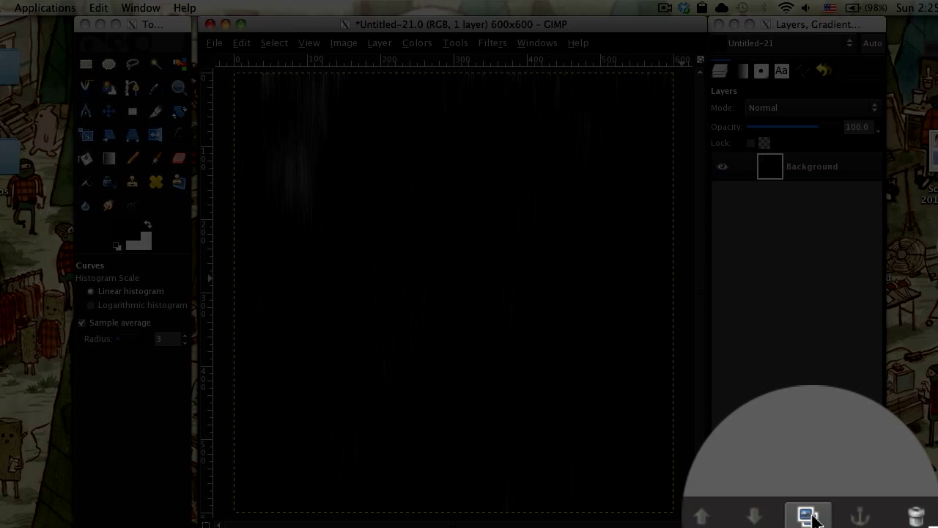
Duplicate the background layer, then edge-detect and desaturate the copy
left_click(495, 79)
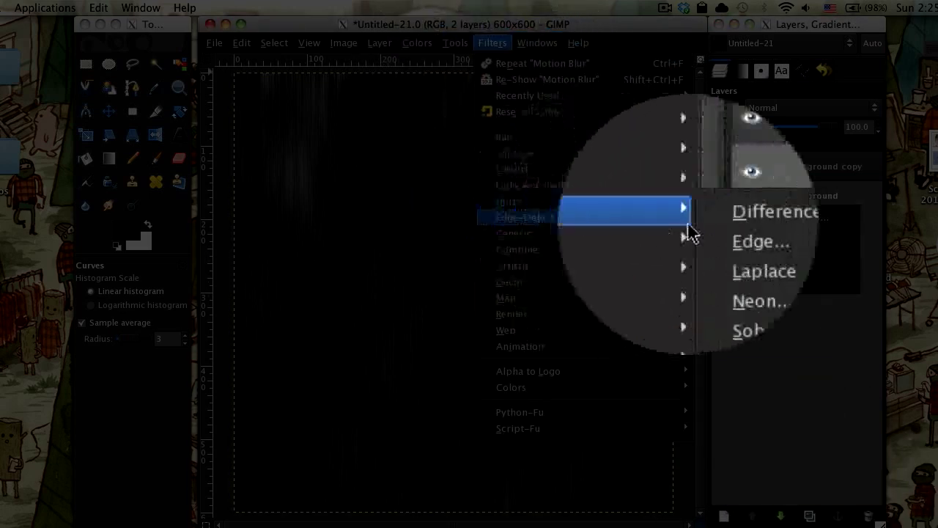
left_click(760, 241)
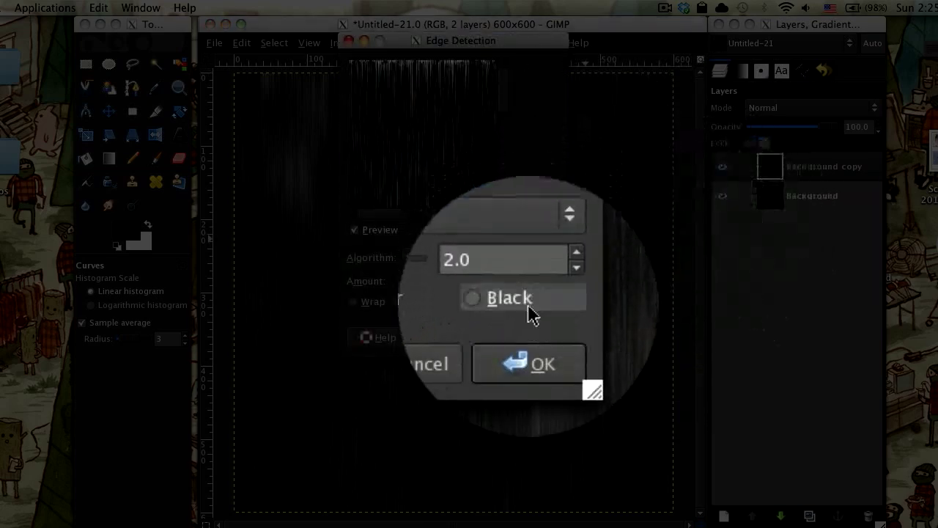
left_click(529, 364)
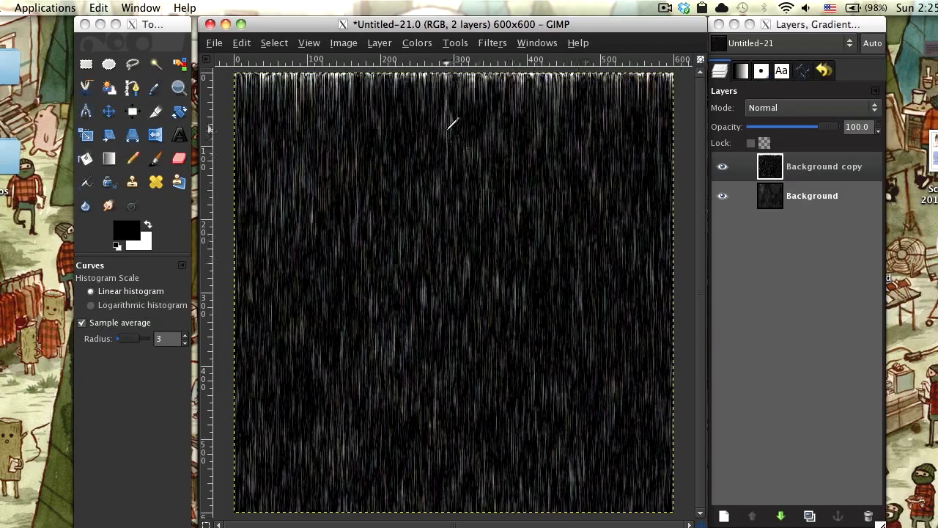
left_click(416, 42)
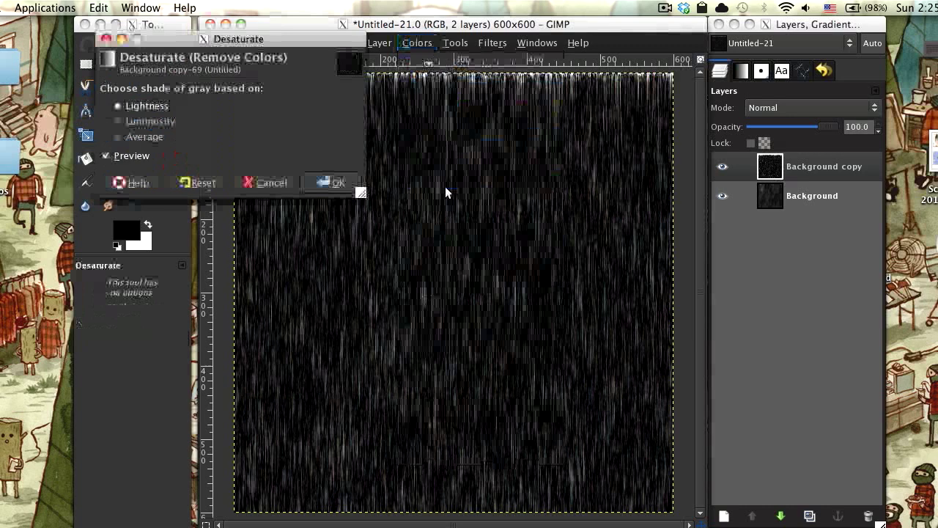
left_click(331, 182)
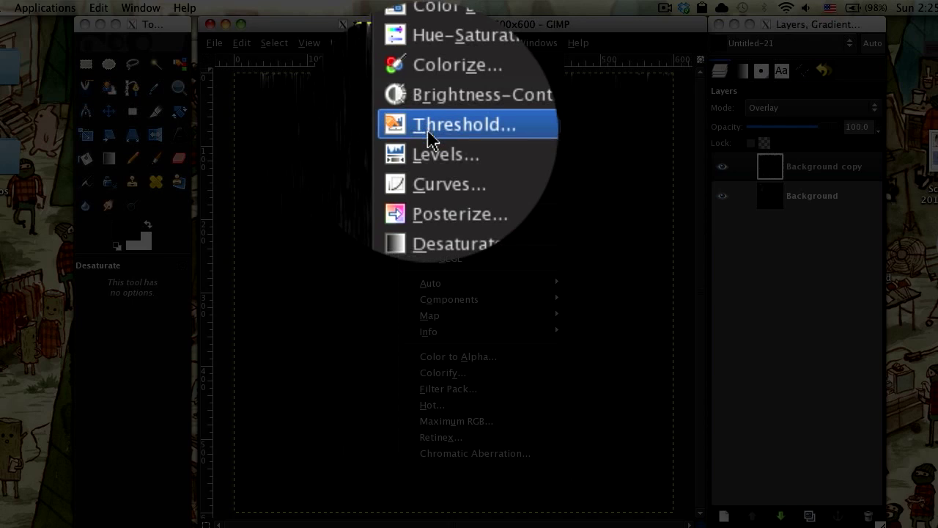
Raise the copy layer's Levels midtone input to about 2.42
left_click(446, 154)
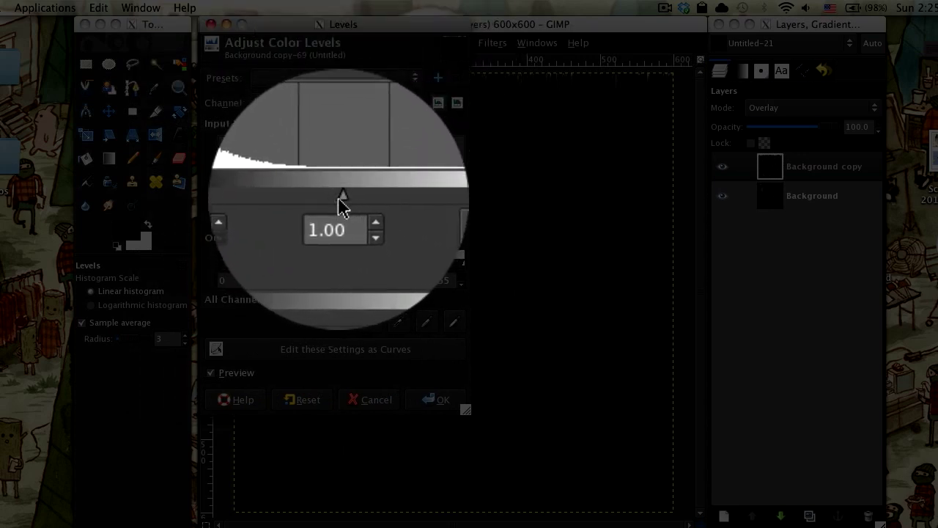
left_click_drag(345, 193, 302, 193)
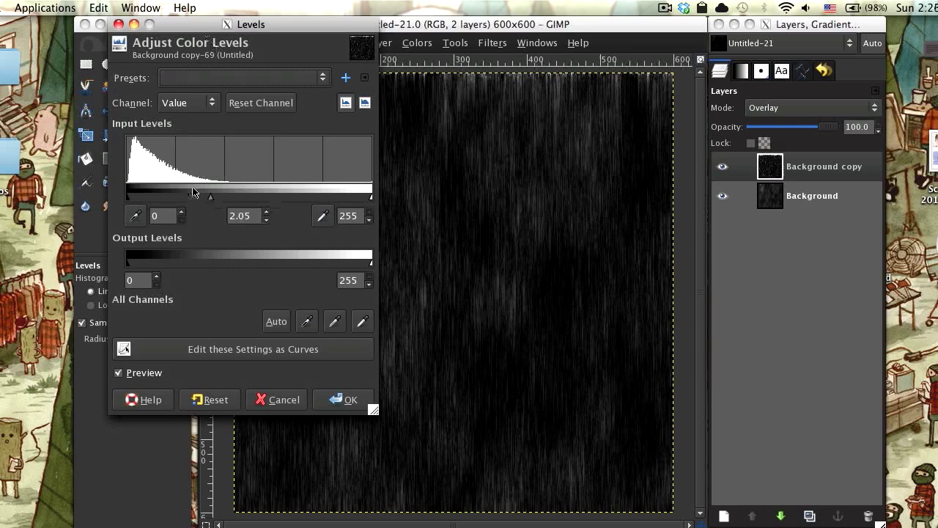
left_click_drag(210, 196, 208, 196)
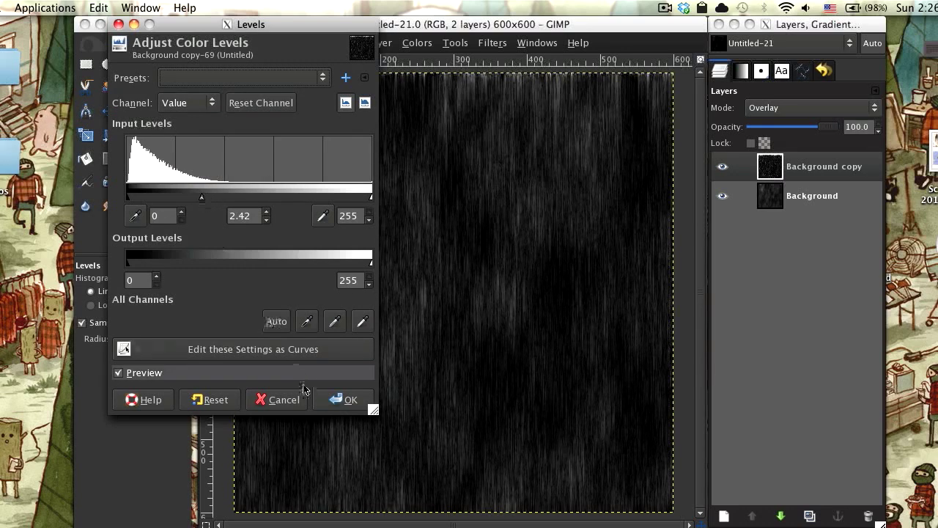
left_click(345, 400)
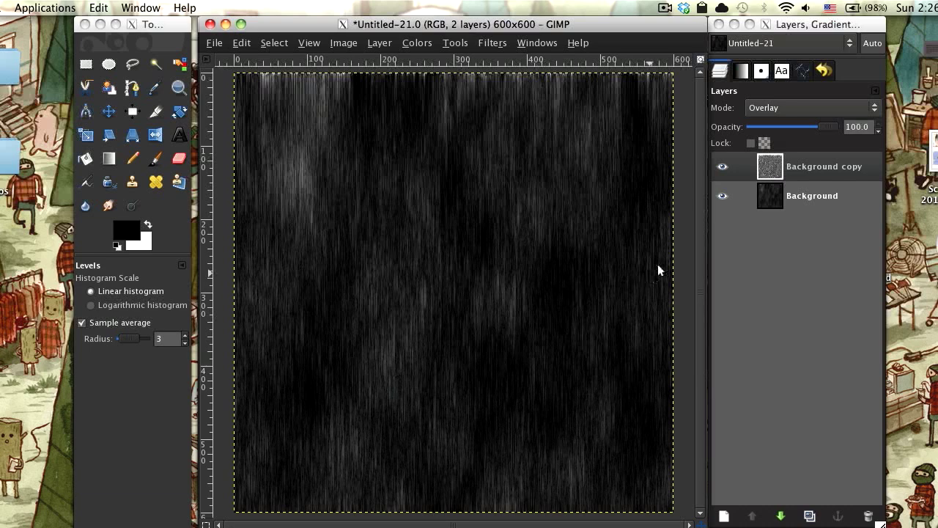
mouse_move(722, 499)
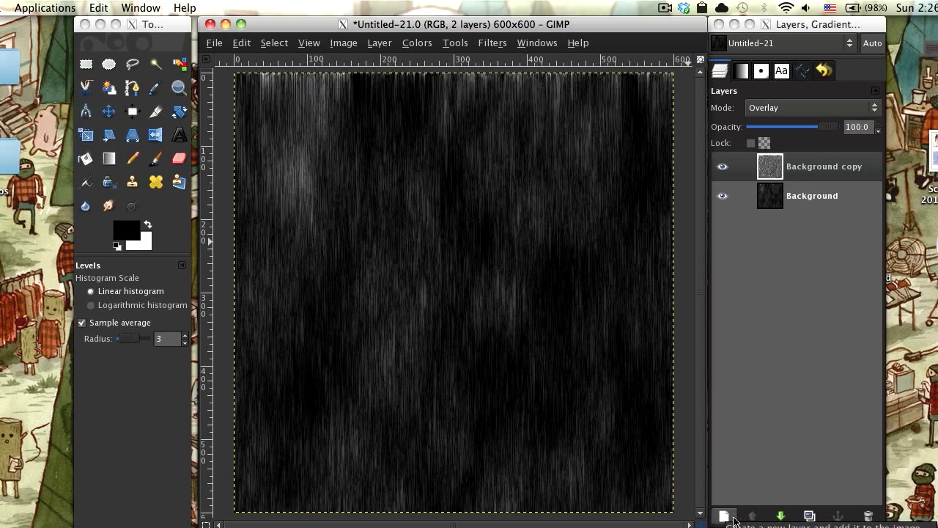
Add a transparent top layer, select Bucket Fill, and choose foreground colour #87532e
left_click(724, 515)
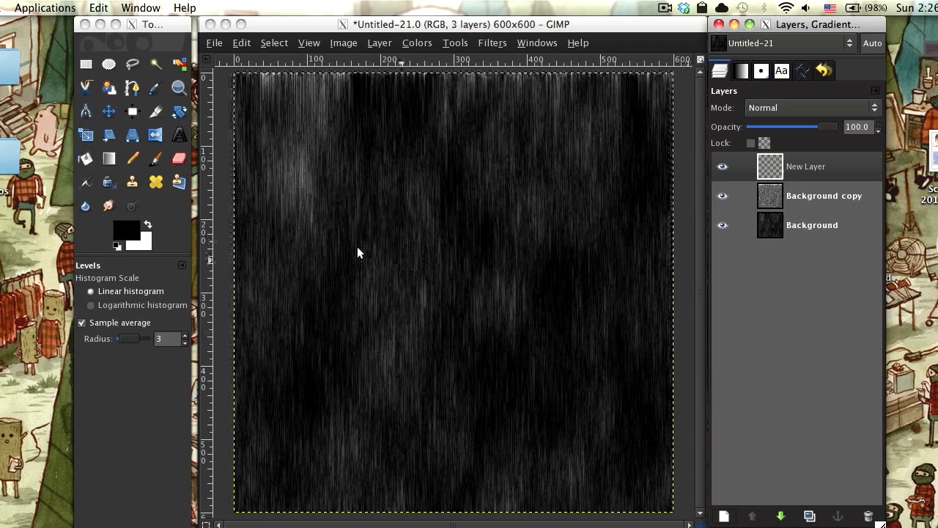
left_click(108, 204)
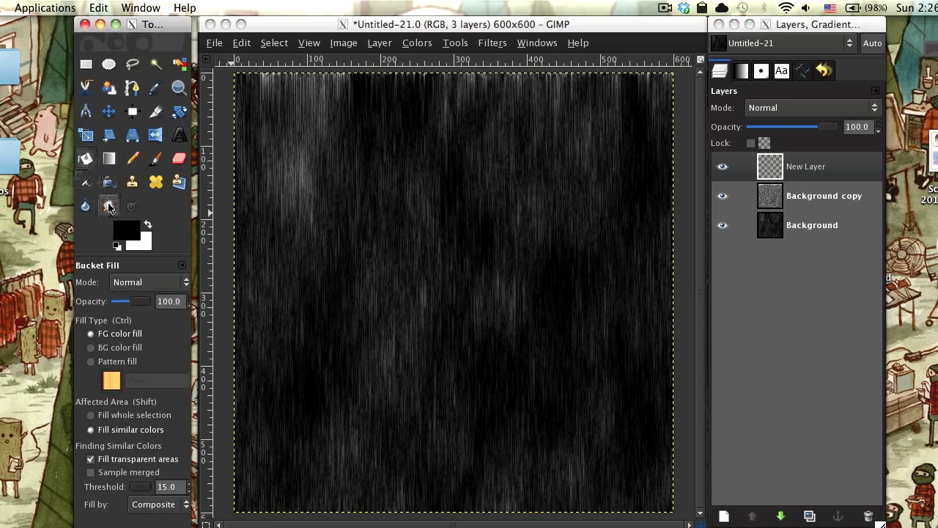
mouse_move(126, 231)
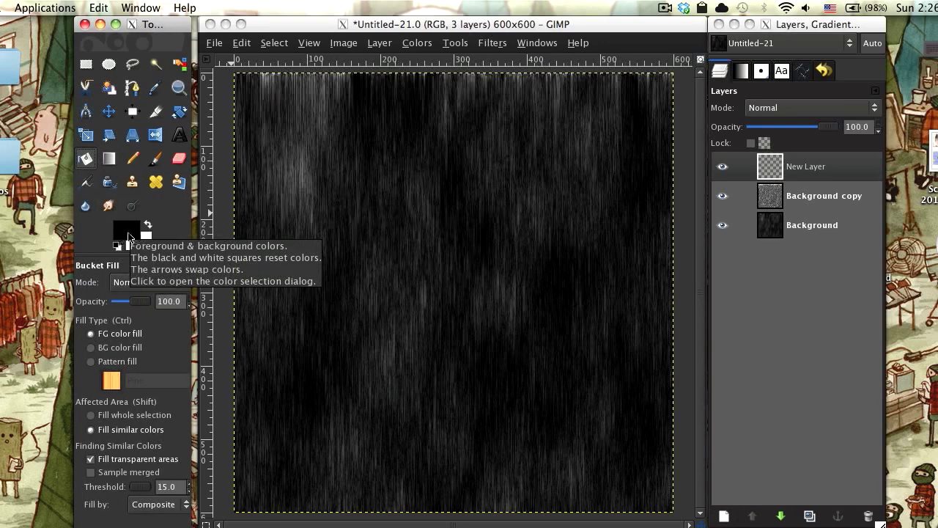
left_click(126, 229)
type("87532e")
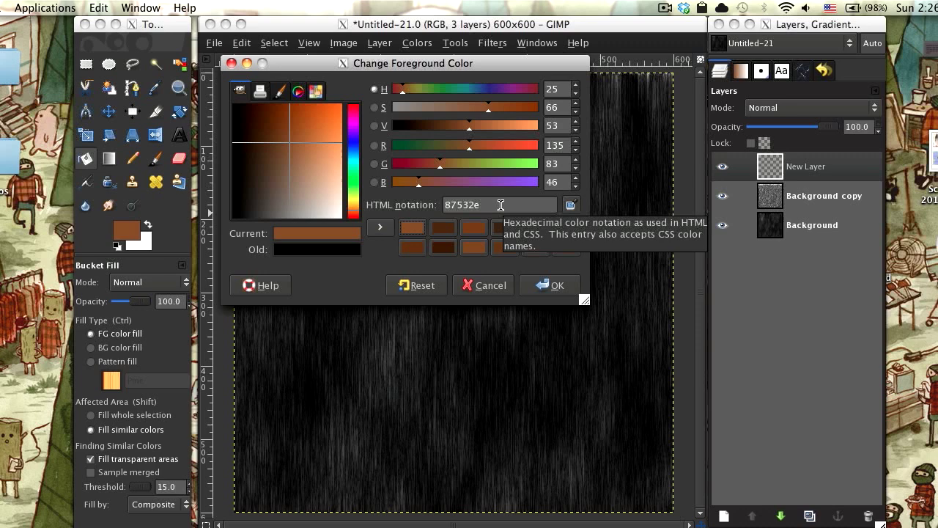
Fill the new layer with brown #87532e and set its mode to Overlay
left_click(549, 284)
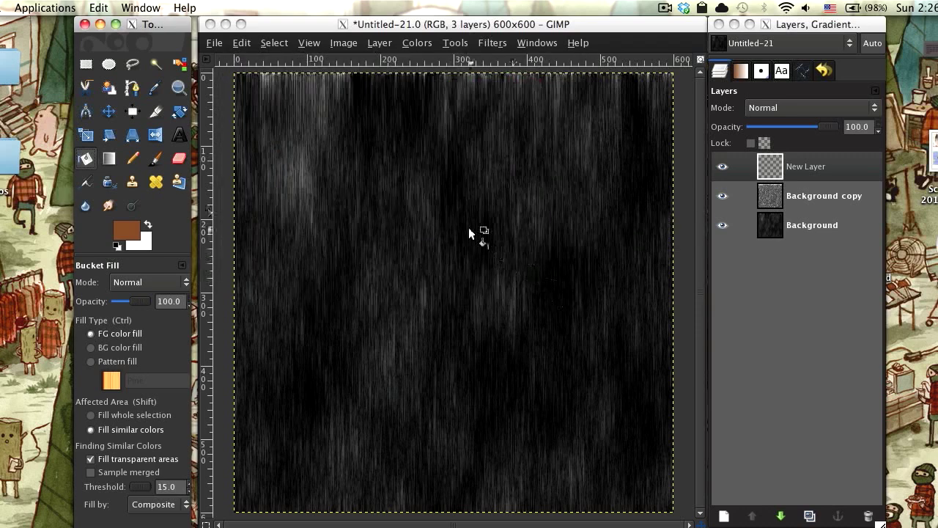
left_click(472, 238)
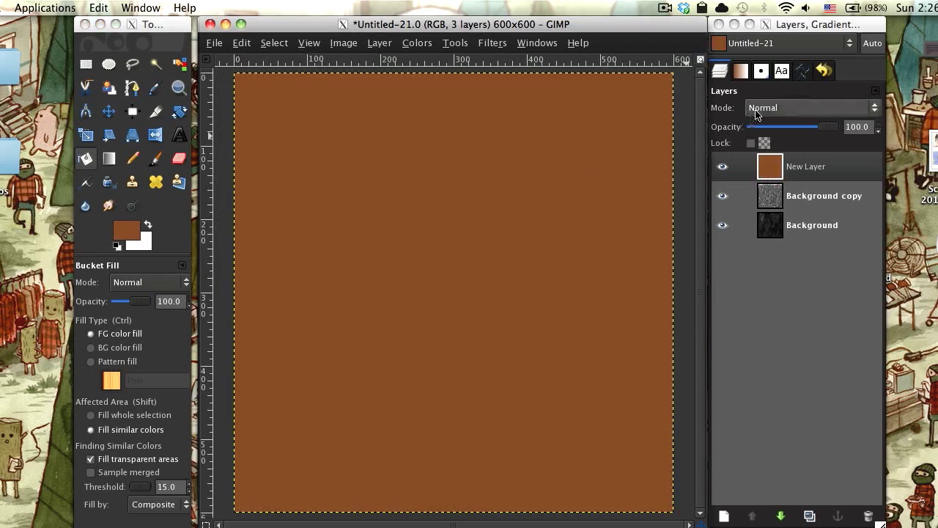
left_click(806, 107)
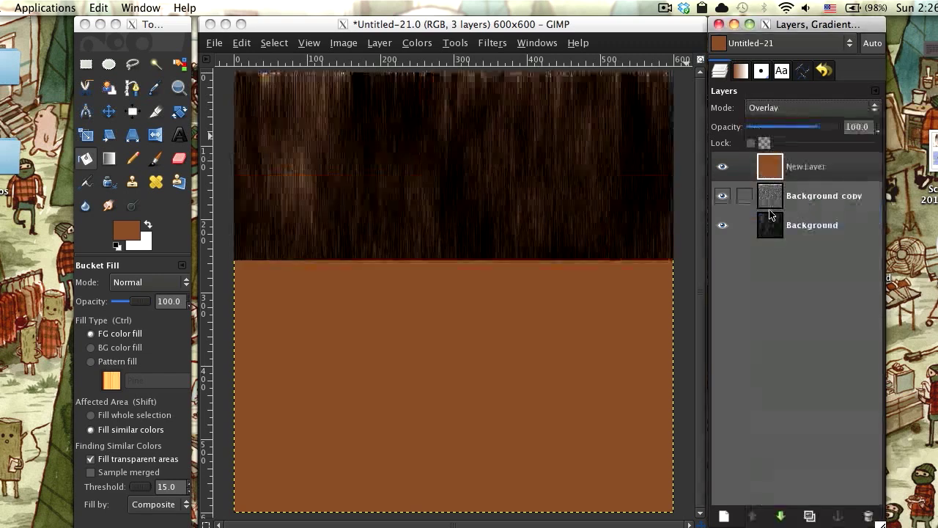
left_click(454, 388)
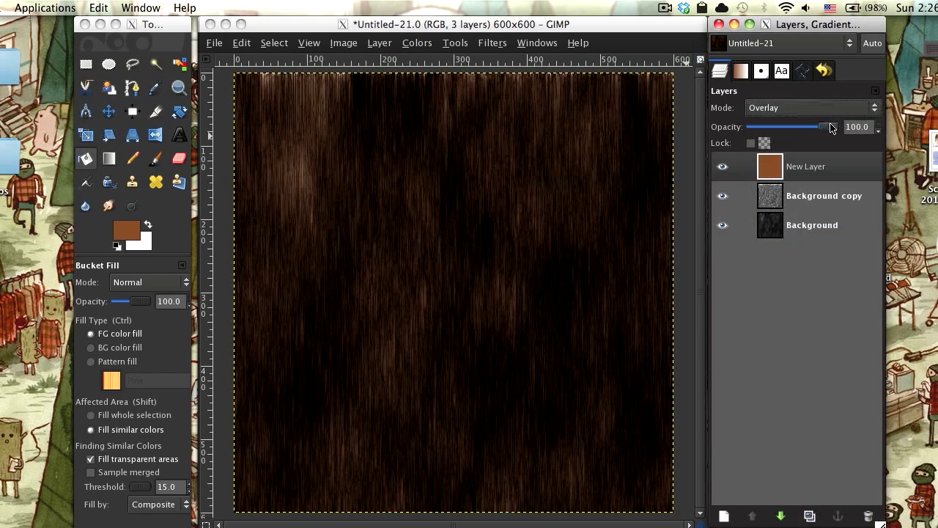
Set the brown overlay layer's opacity to about 59%
left_click_drag(830, 127, 803, 127)
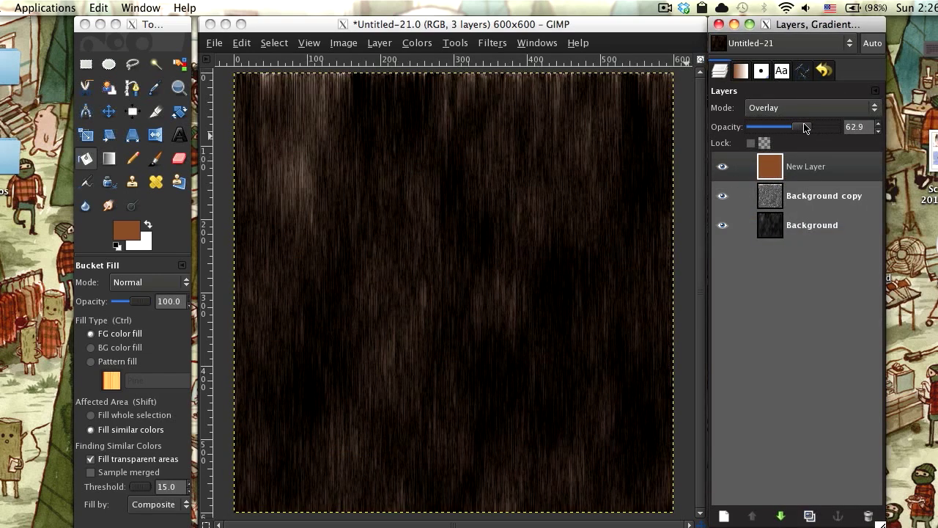
left_click_drag(803, 127, 797, 127)
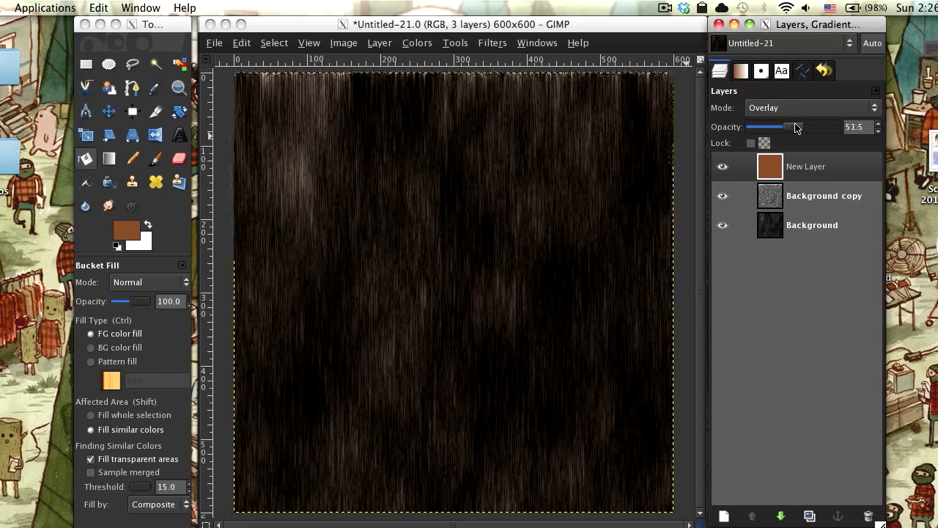
left_click_drag(797, 127, 790, 127)
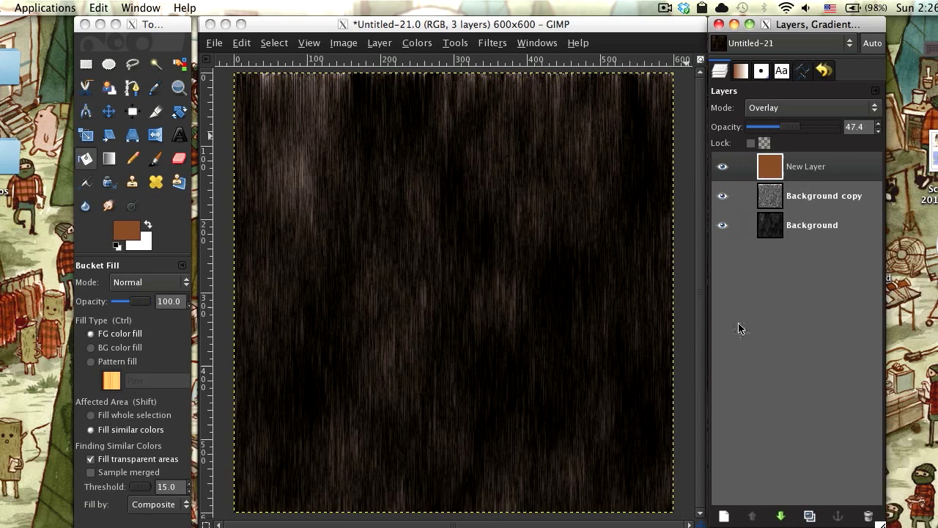
left_click_drag(790, 126, 796, 127)
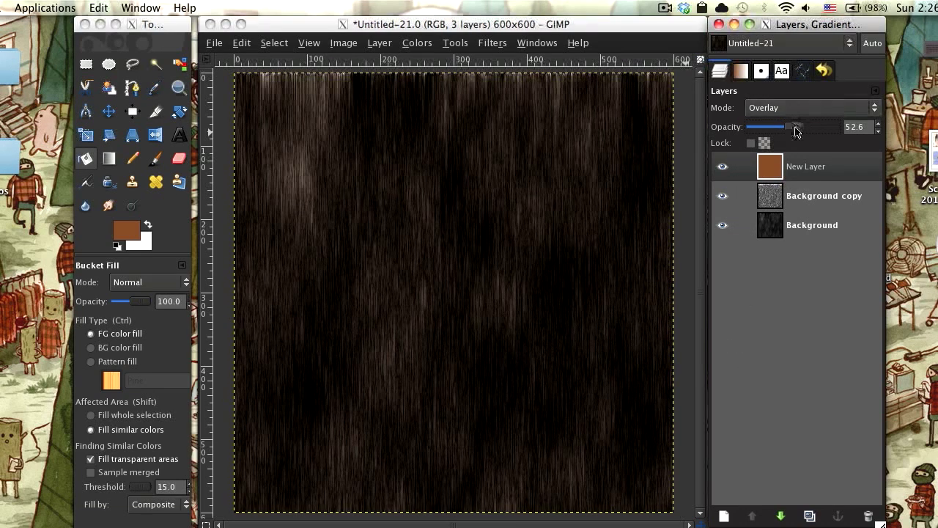
left_click_drag(791, 126, 801, 126)
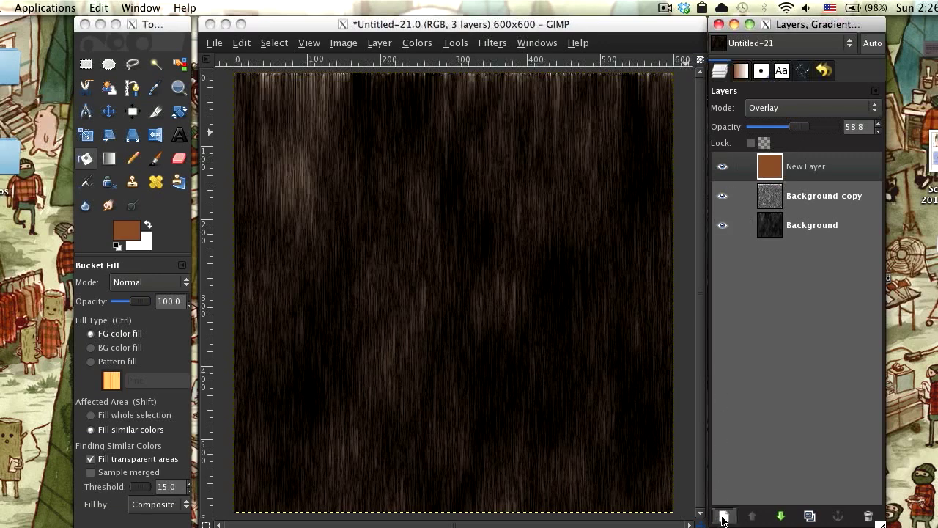
Add a transparent layer and paint a black vertical panel line near the left edge with the Paintbrush
left_click(722, 516)
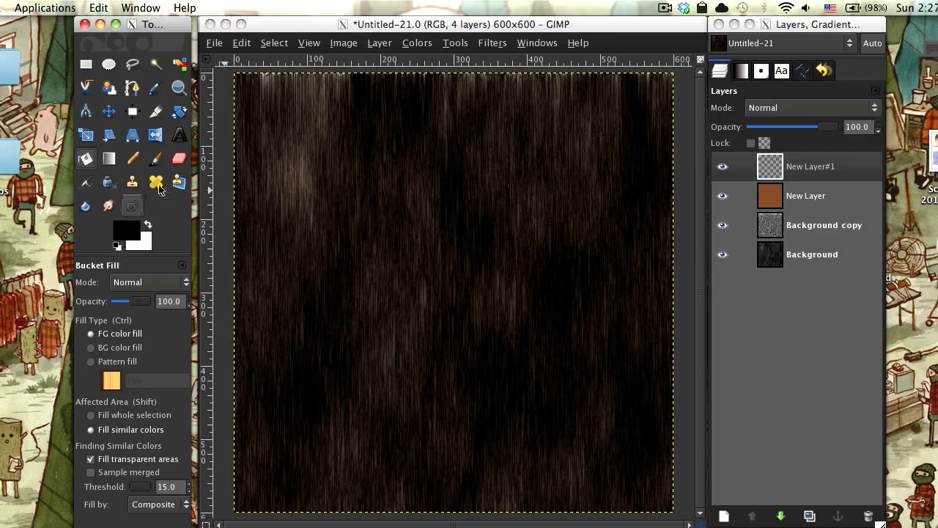
left_click(155, 158)
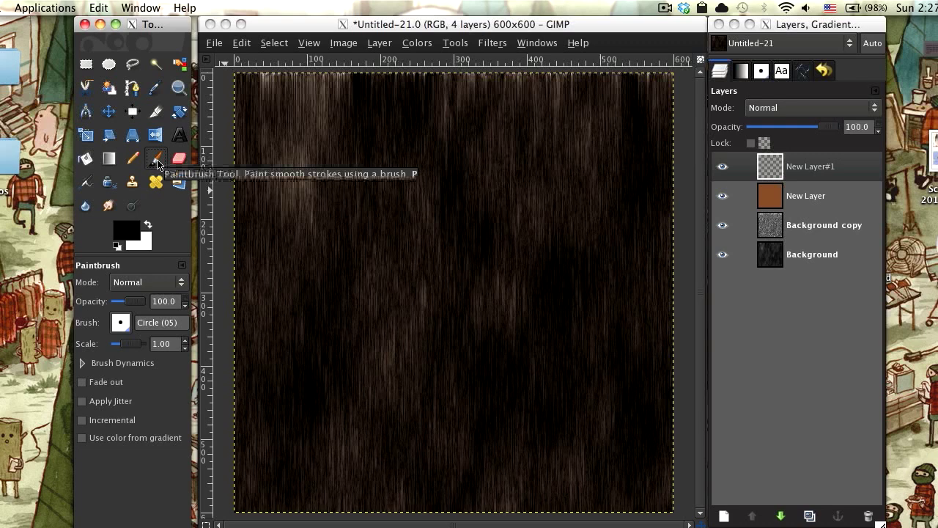
mouse_move(134, 330)
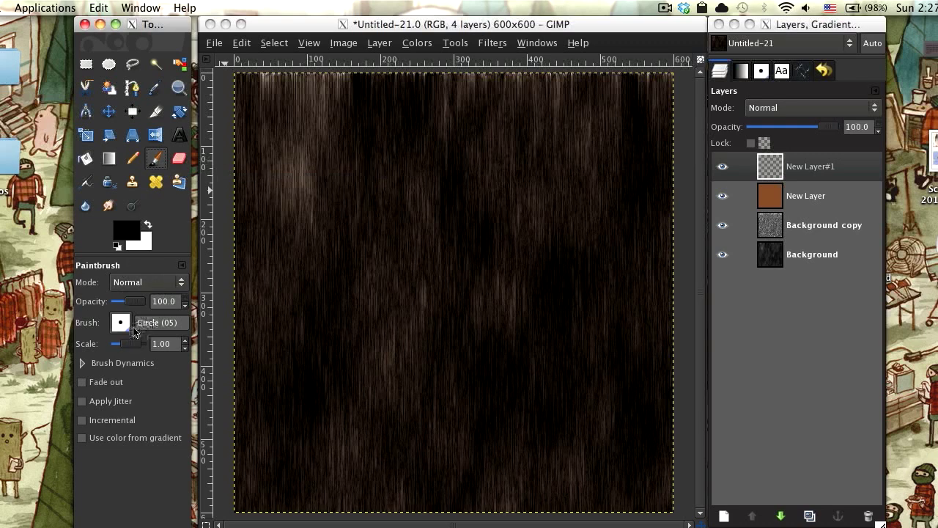
mouse_move(399, 235)
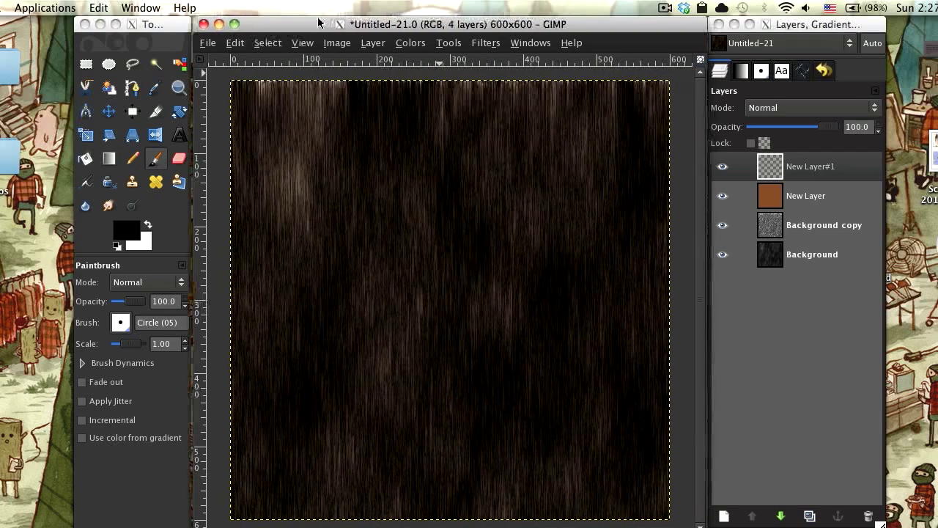
mouse_move(268, 79)
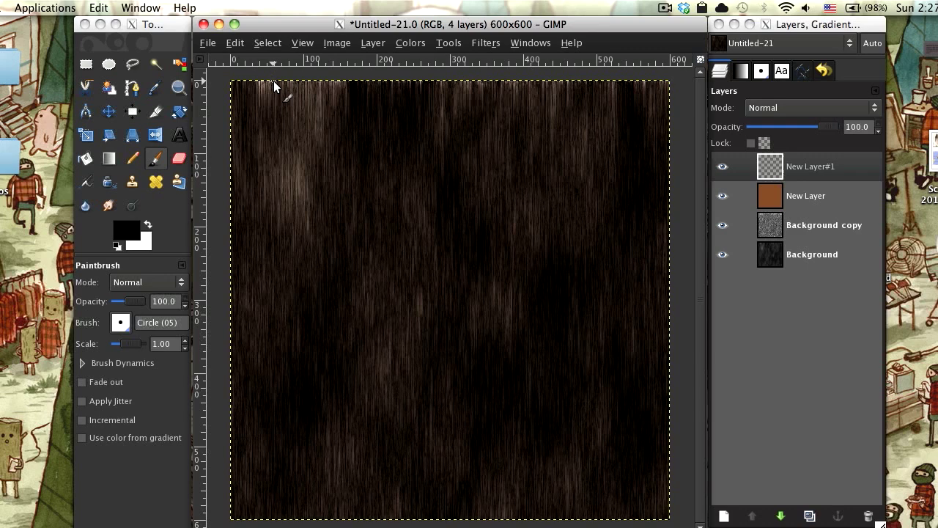
mouse_move(274, 79)
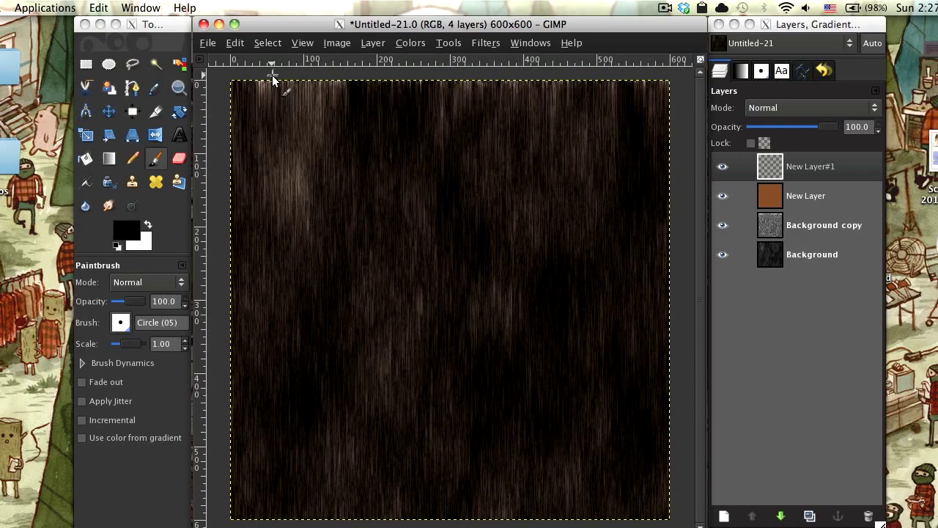
left_click_drag(273, 80, 272, 466)
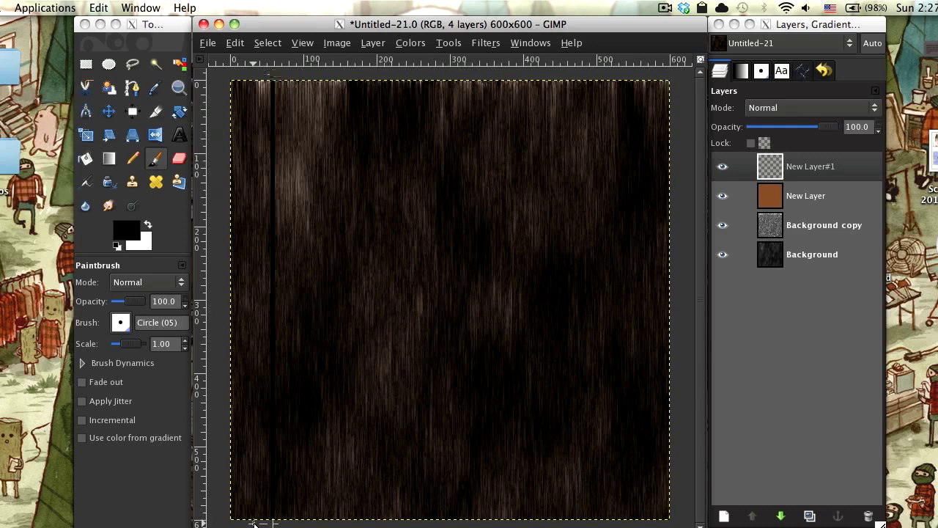
mouse_move(319, 81)
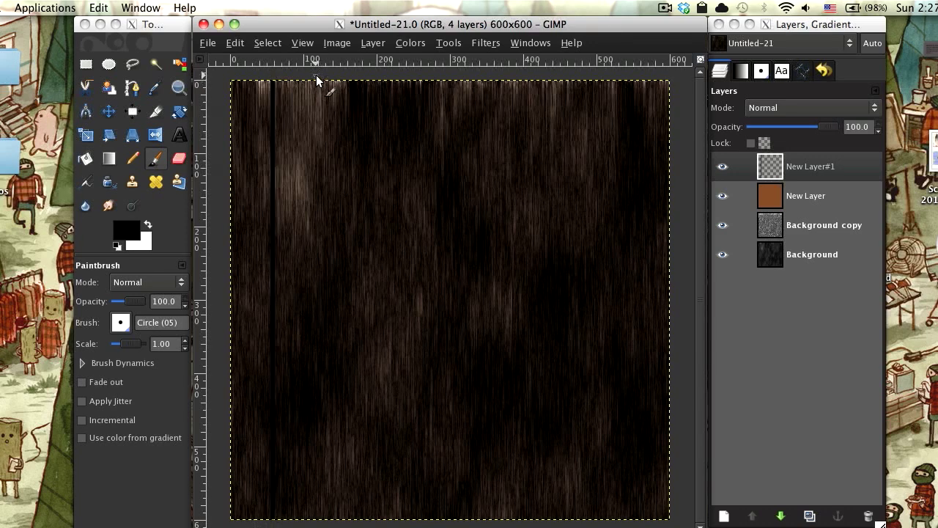
mouse_move(370, 79)
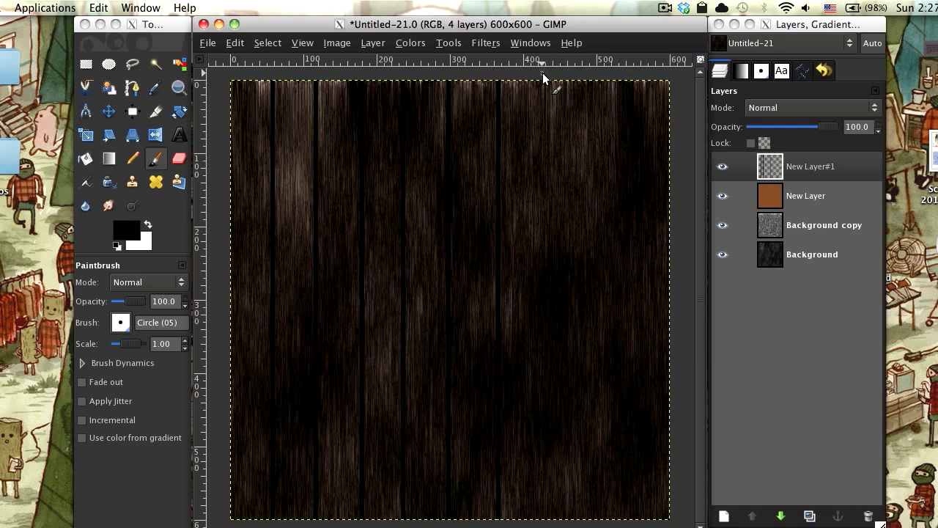
mouse_move(594, 83)
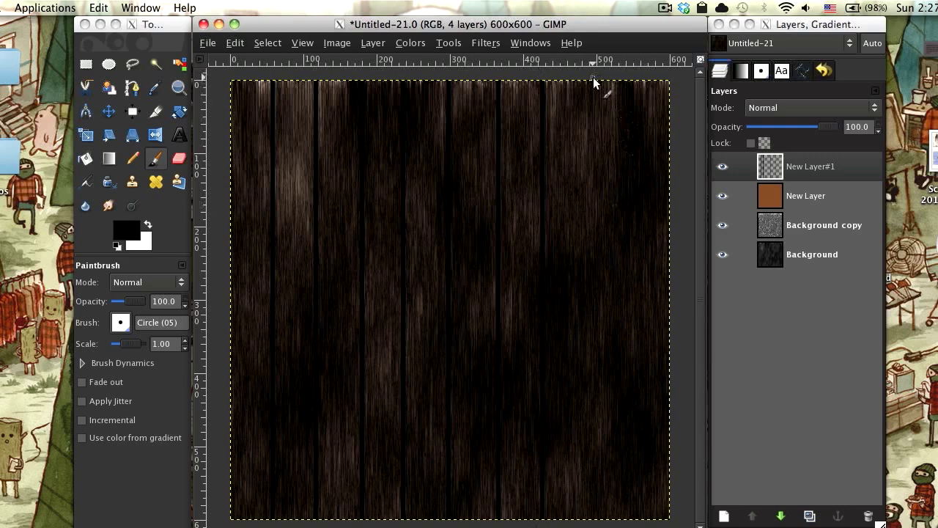
mouse_move(623, 88)
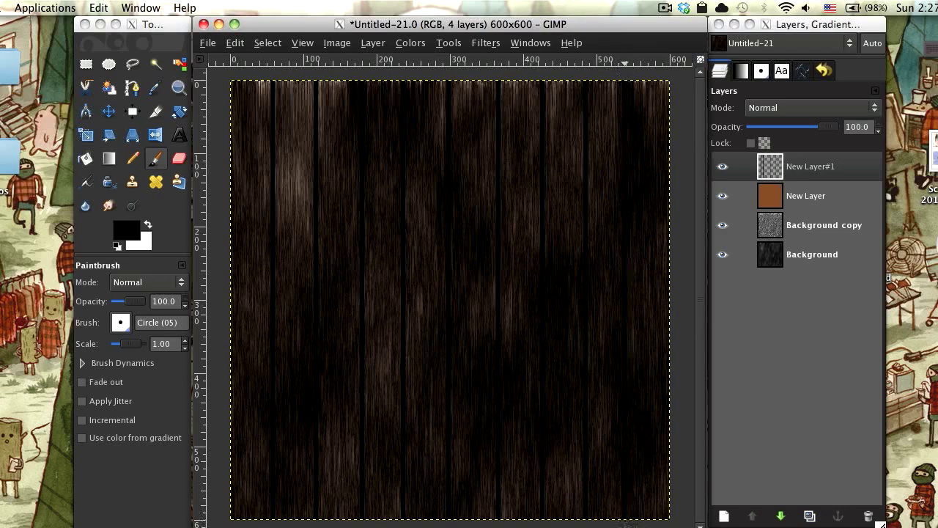
Apply a Gaussian blur with 4 px horizontal and vertical radius to the panel lines
left_click(485, 43)
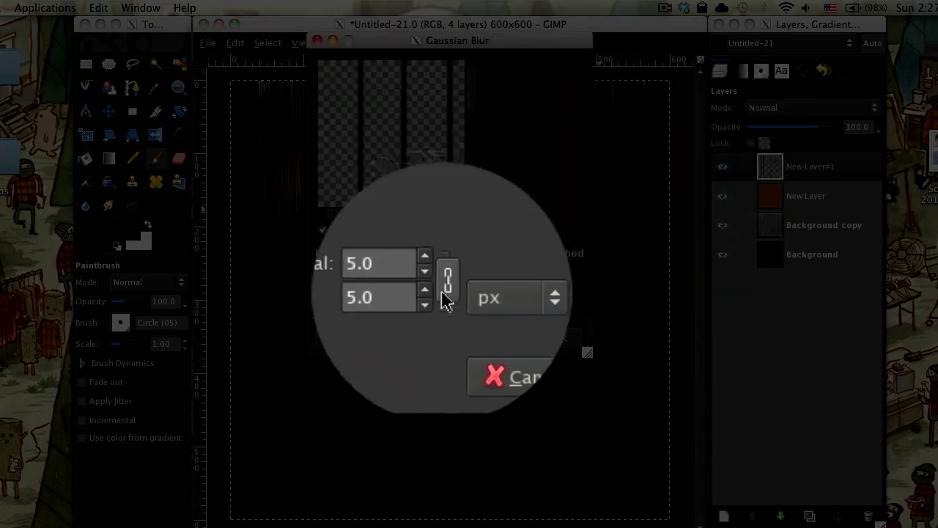
left_click(433, 299)
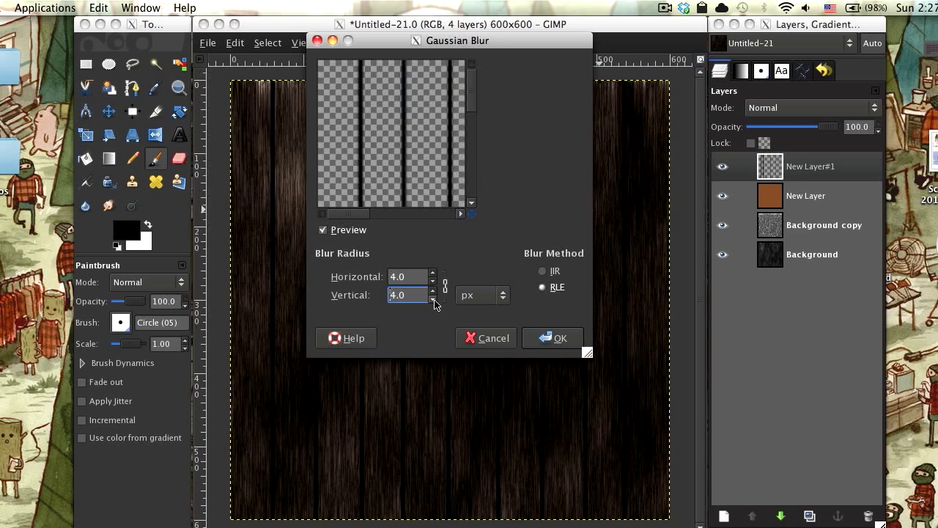
left_click(553, 338)
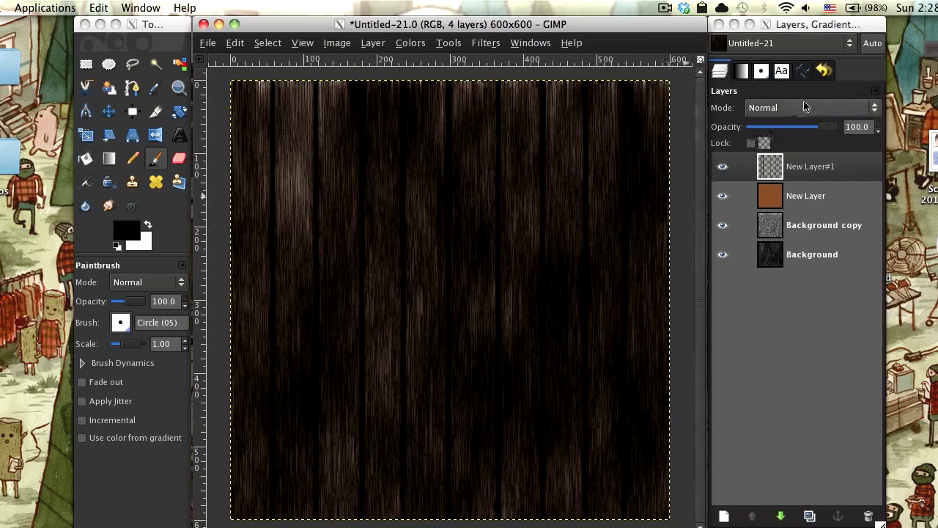
Switch the panel-line layer New Layer#1 to Overlay blend mode
left_click(806, 108)
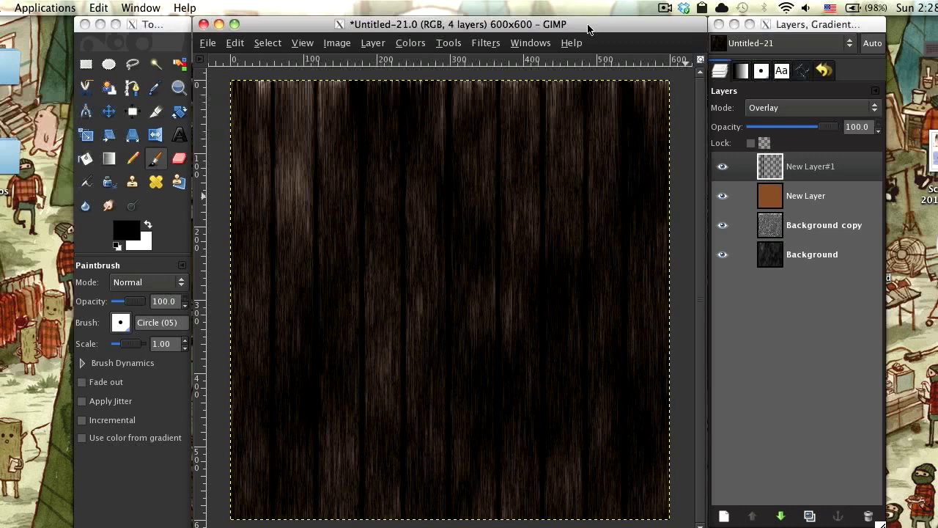
mouse_move(497, 49)
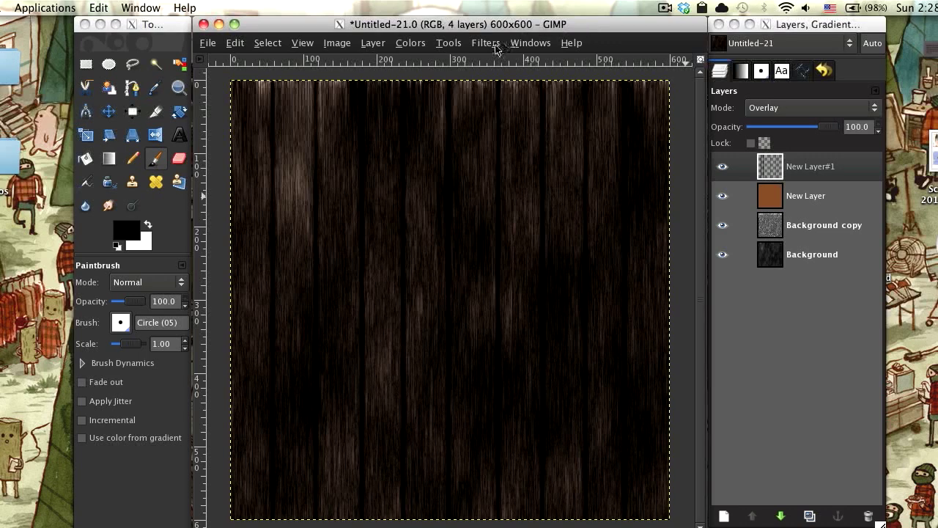
left_click(486, 42)
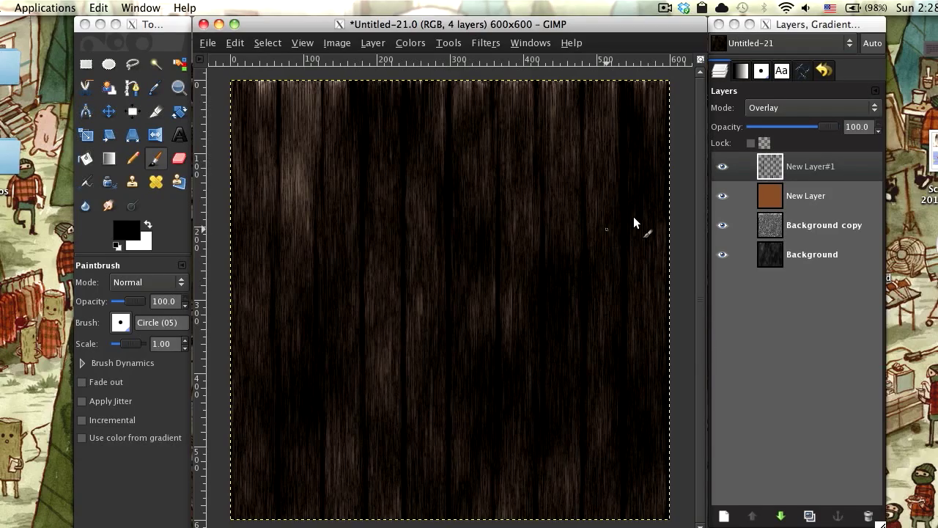
mouse_move(689, 207)
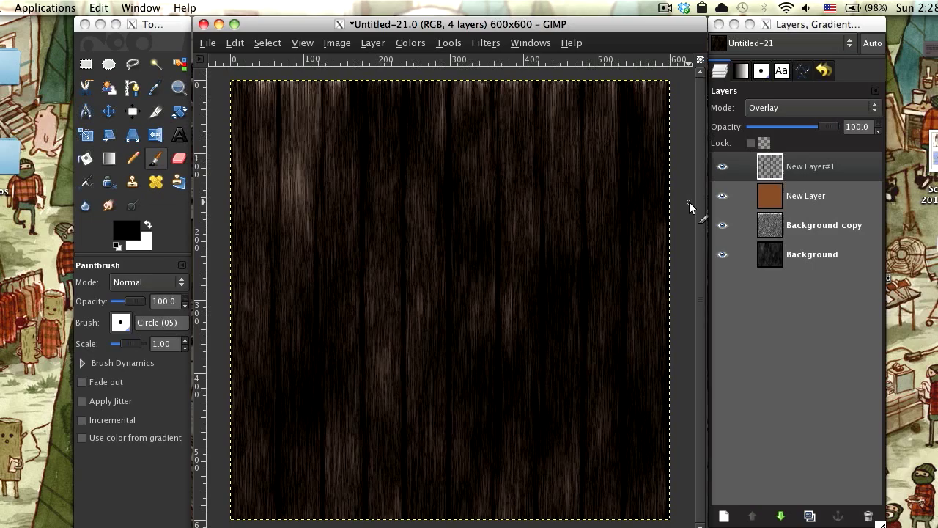